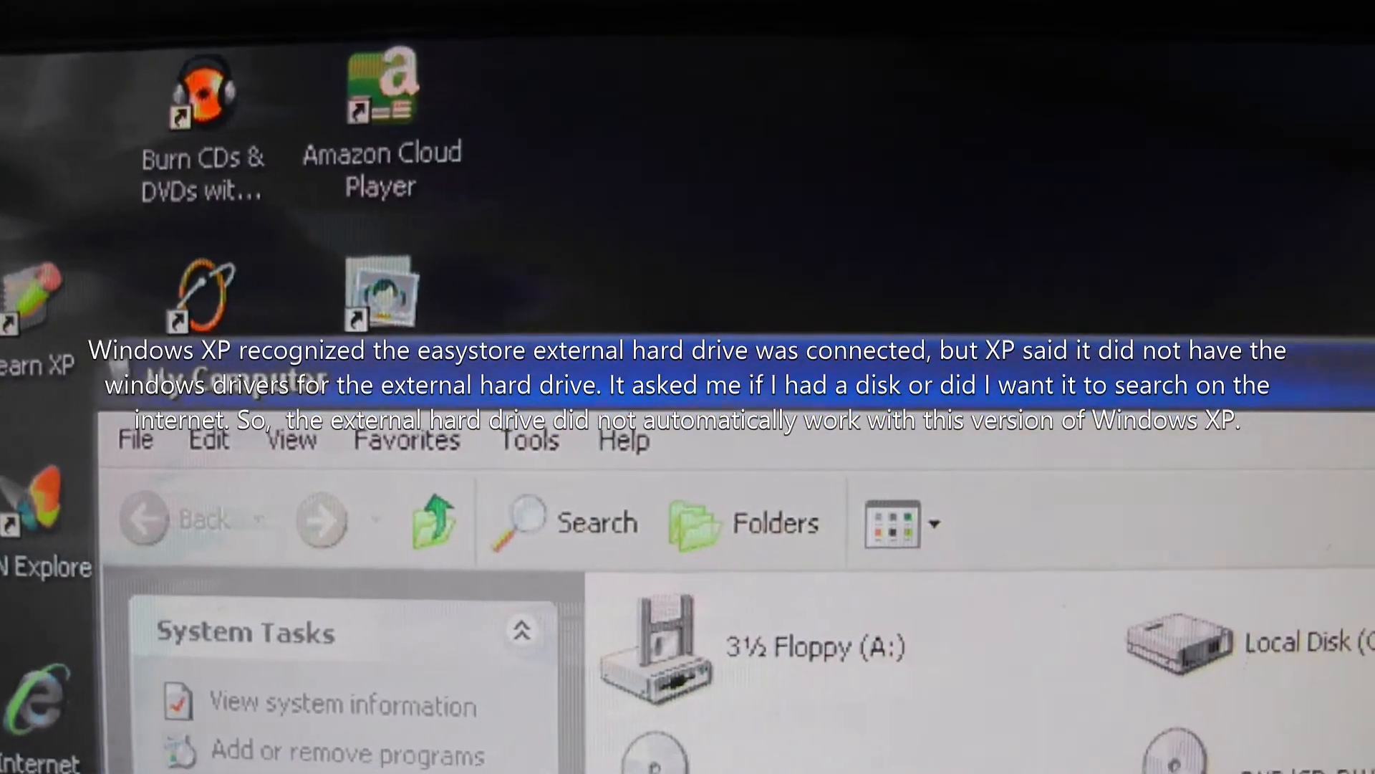
scroll(down, 3)
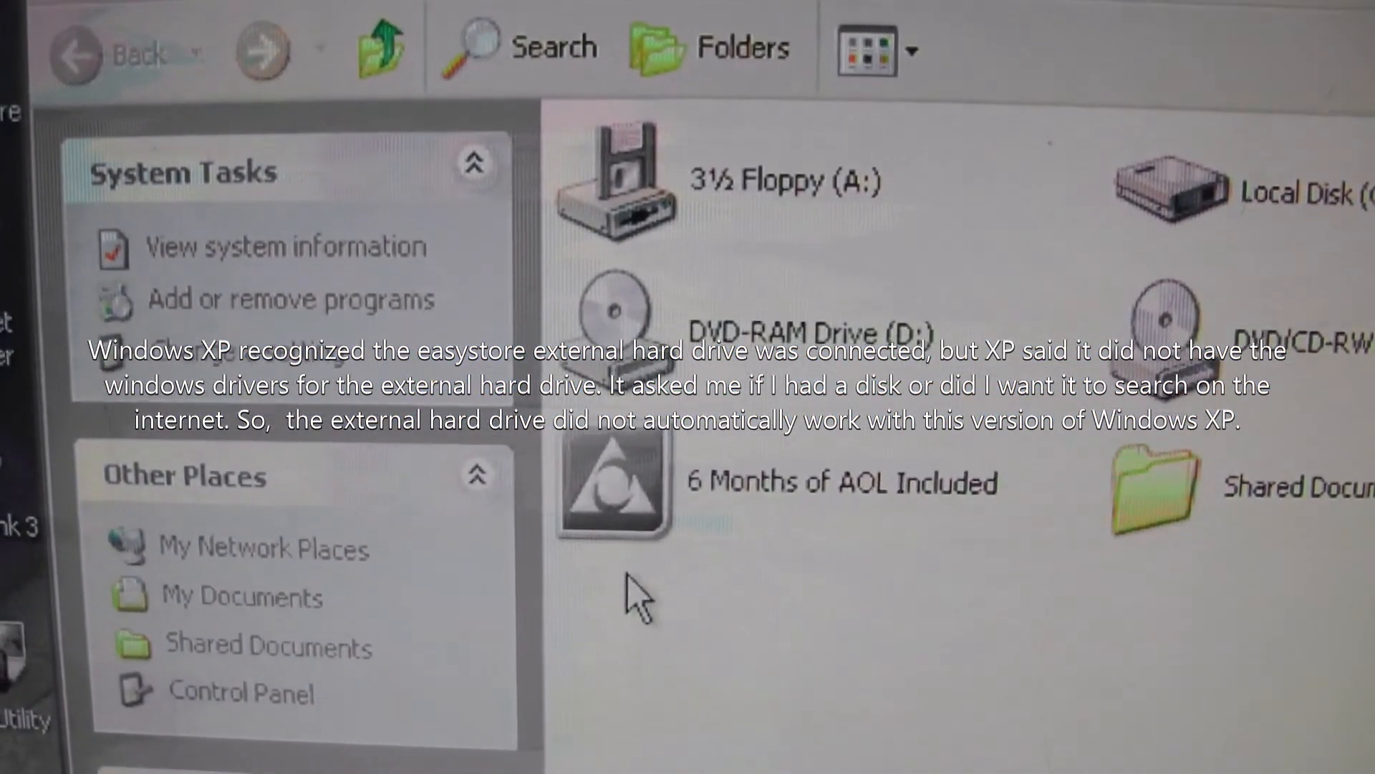